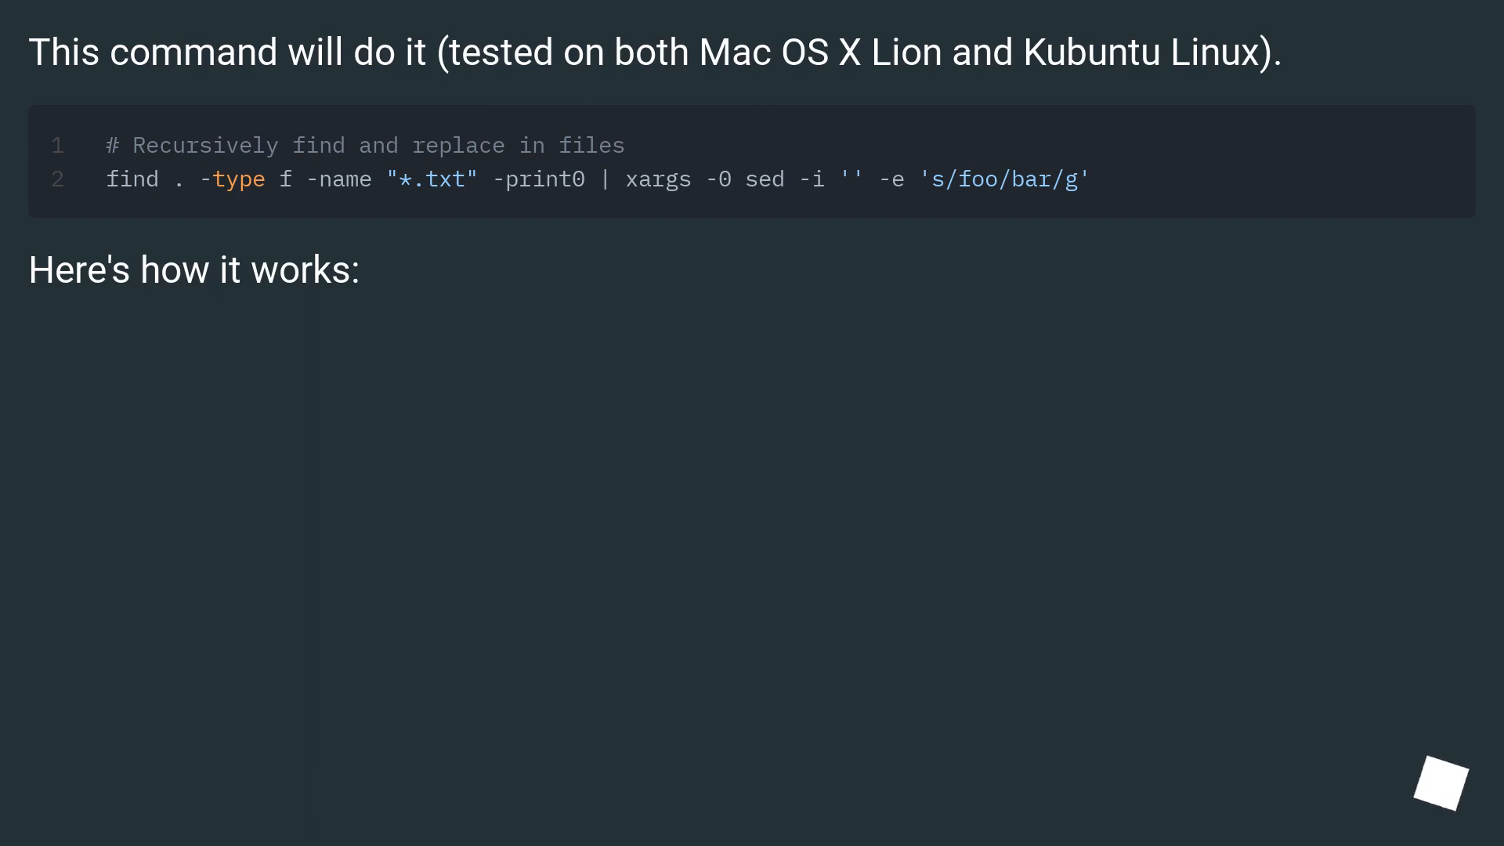
pyautogui.scroll(-3)
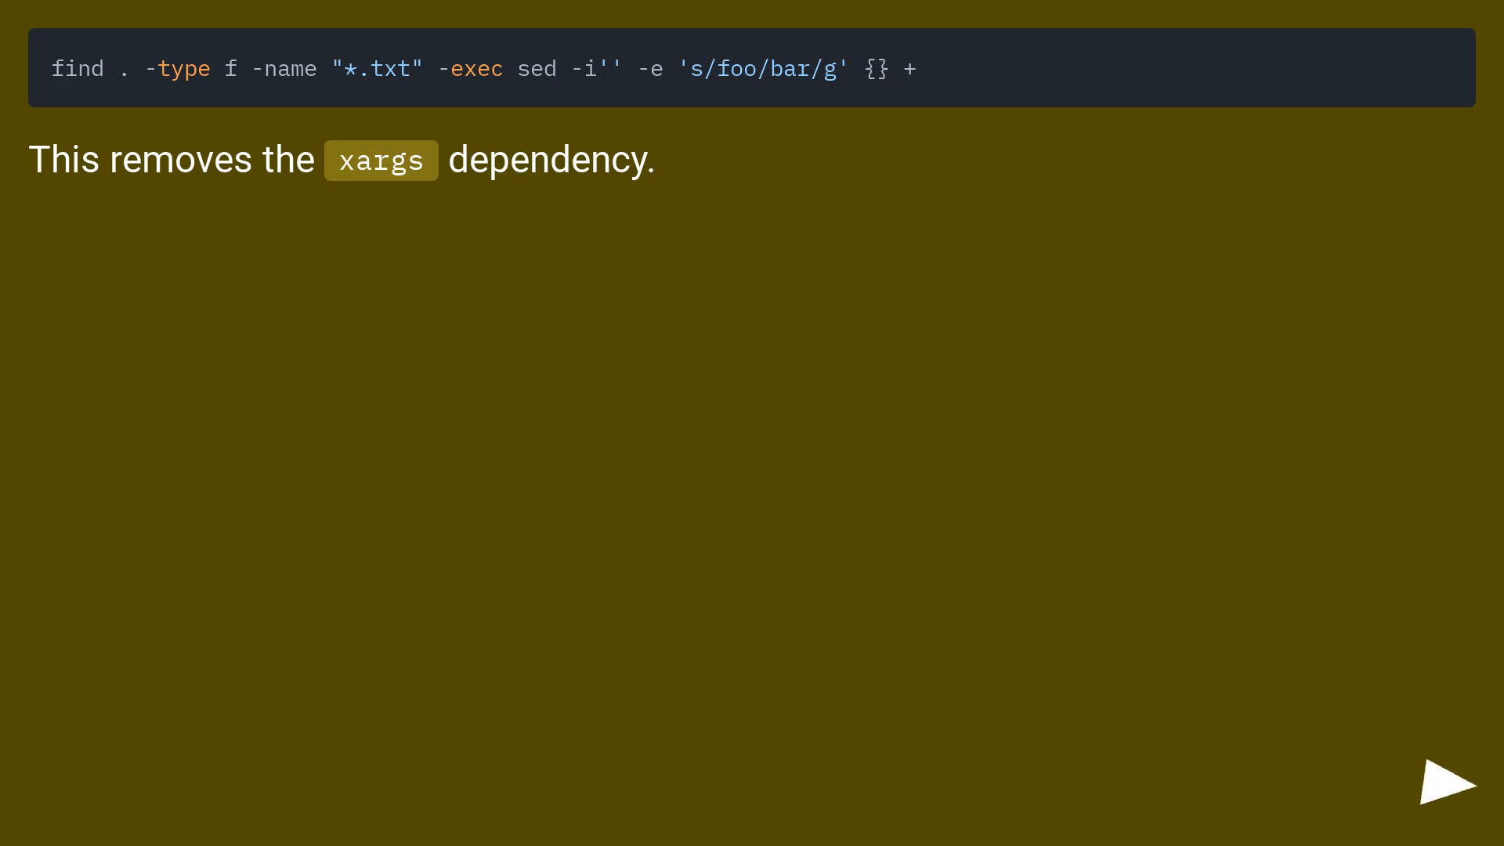
pyautogui.click(1446, 784)
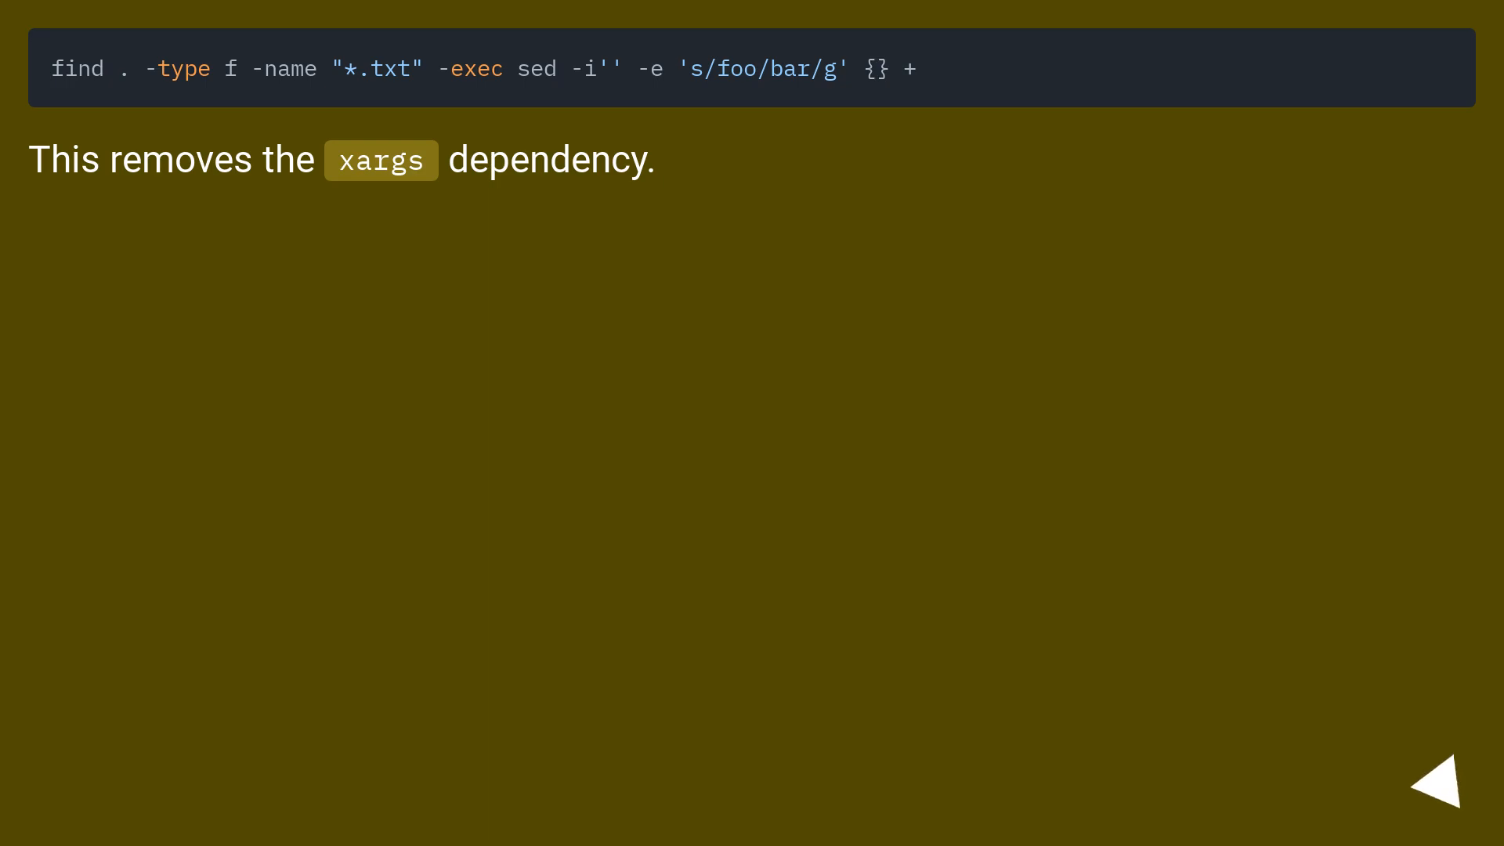
pyautogui.click(1443, 803)
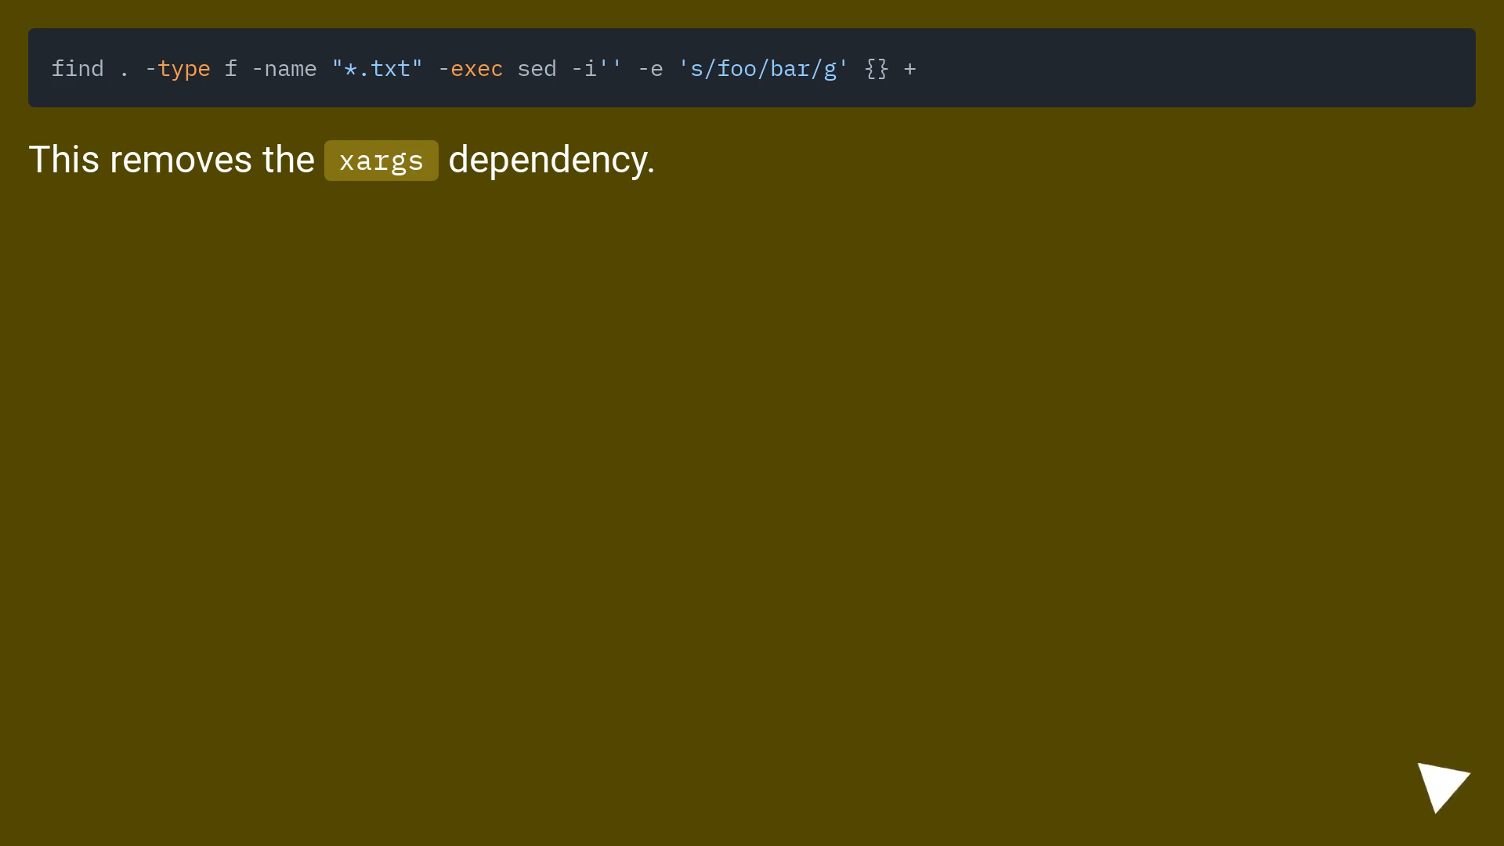